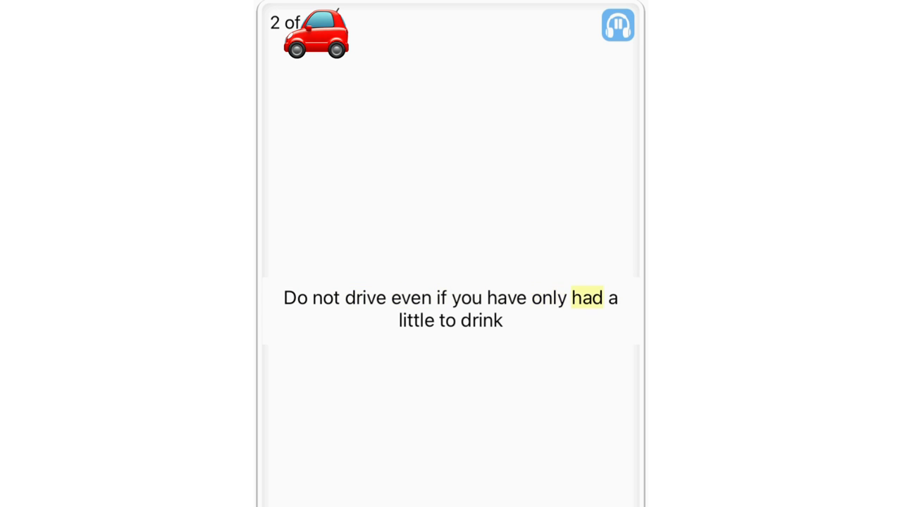
Let narrated auto-play run from card 2 to card 6, about confirming safe conditions before moving
{"action": "left_click", "coordinate": [617, 25]}
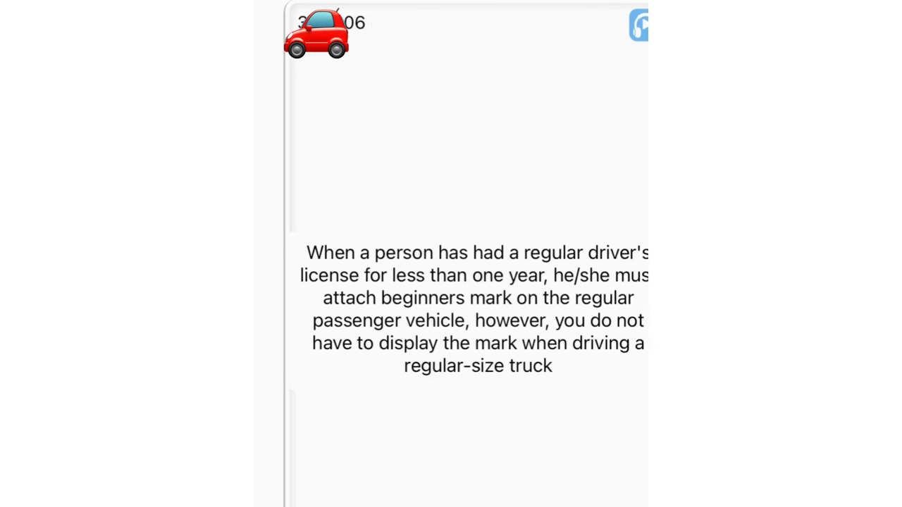
{"action": "double_click", "coordinate": [524, 253]}
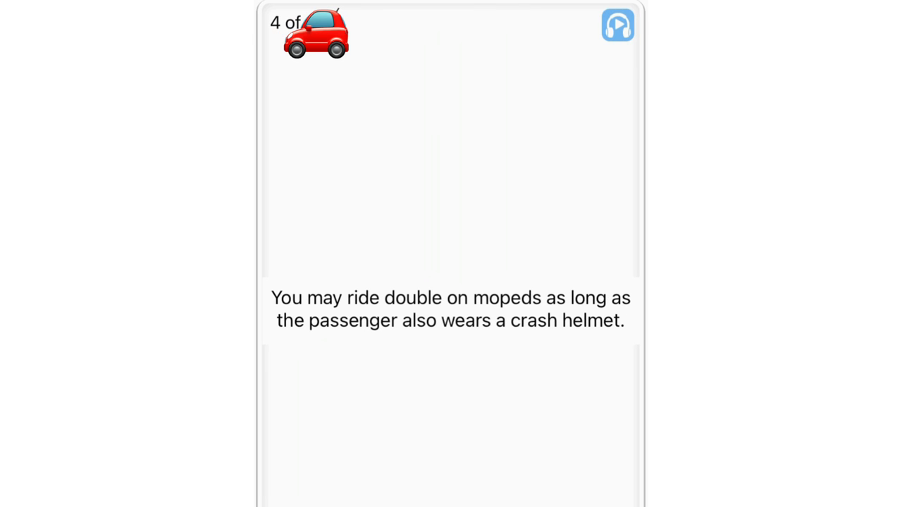
{"action": "double_click", "coordinate": [589, 297]}
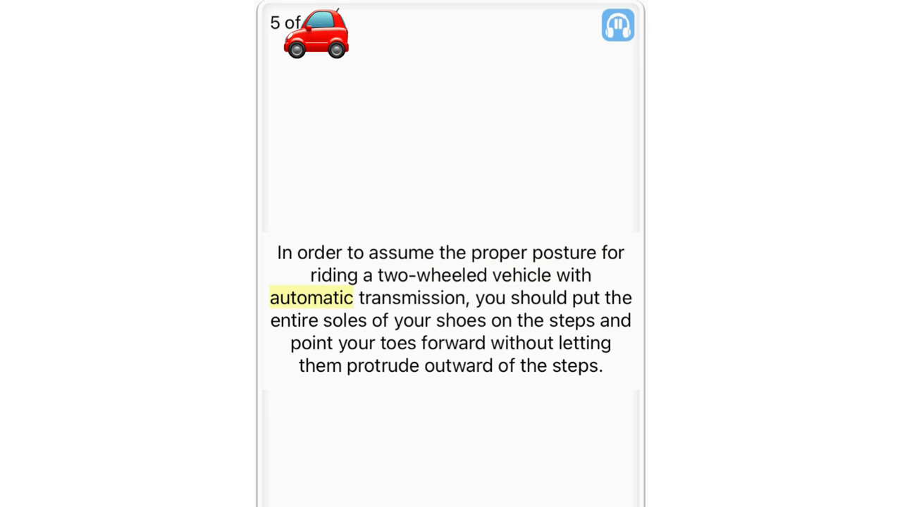
{"action": "left_click", "coordinate": [294, 320]}
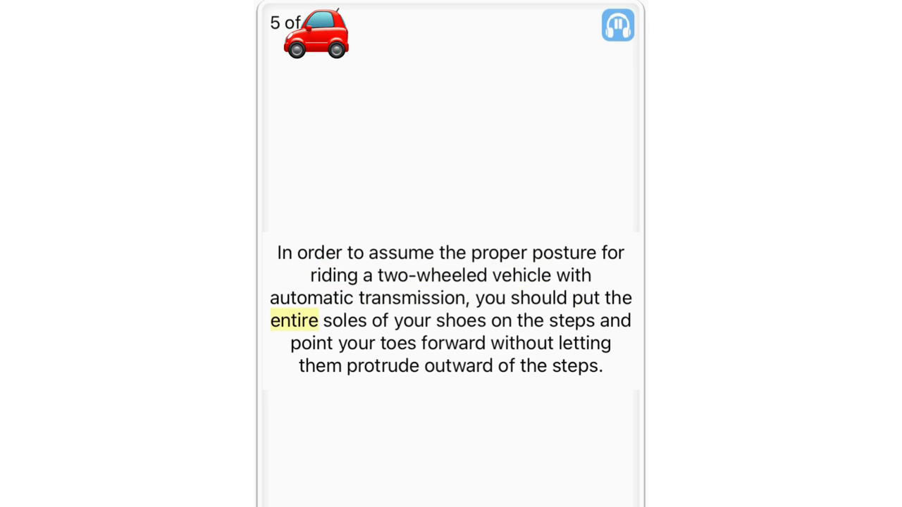
{"action": "left_click", "coordinate": [584, 344]}
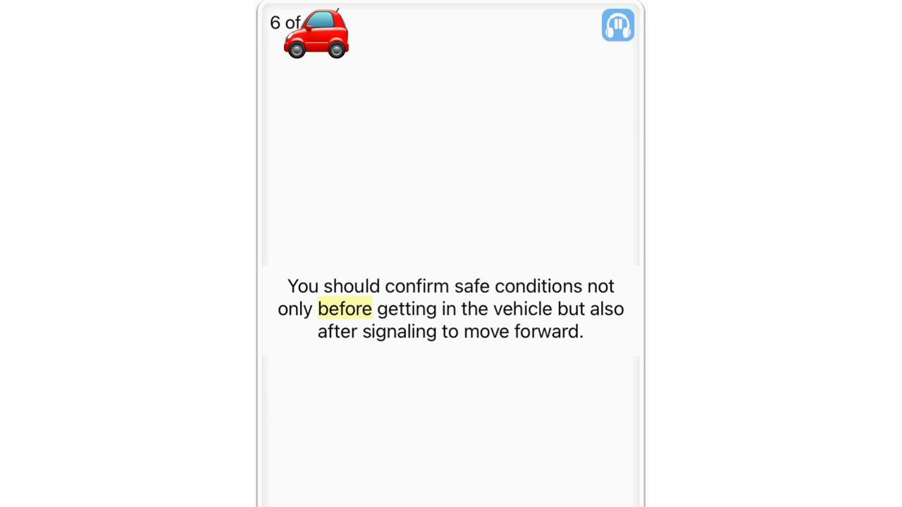
Keep auto-play advancing the read-aloud cards from 6 to card 12, on mopeds overtaking near crossings
{"action": "left_click", "coordinate": [336, 331]}
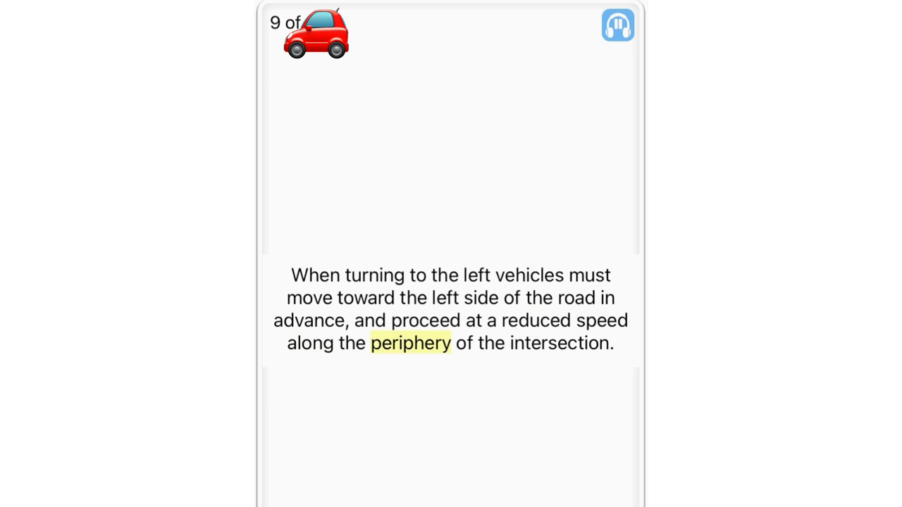
{"action": "left_click", "coordinate": [617, 26]}
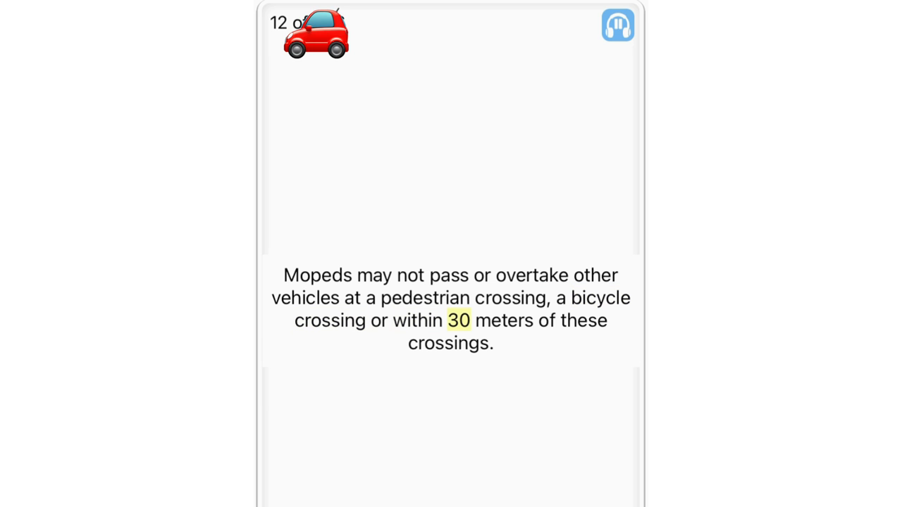
Continue playback with word highlighting from card 12 to card 17, on slowing at pedestrian crossings
{"action": "left_click", "coordinate": [617, 25]}
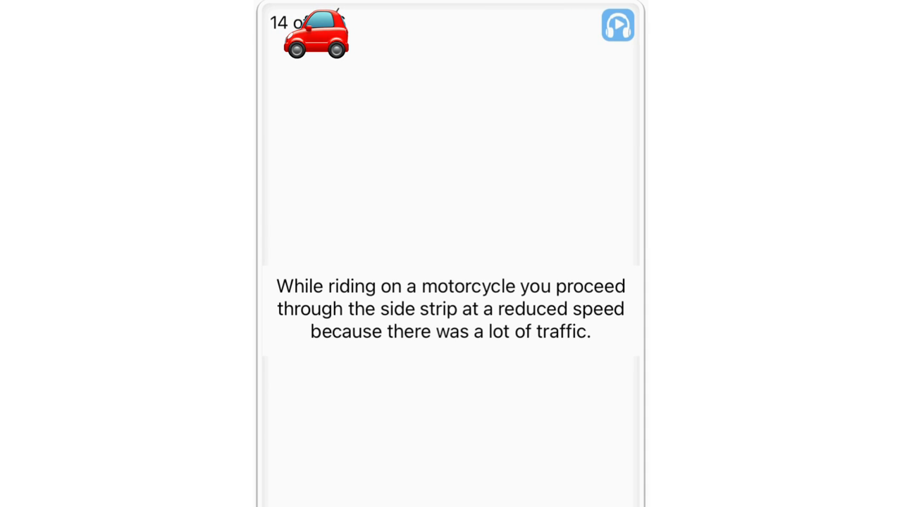
{"action": "double_click", "coordinate": [590, 286]}
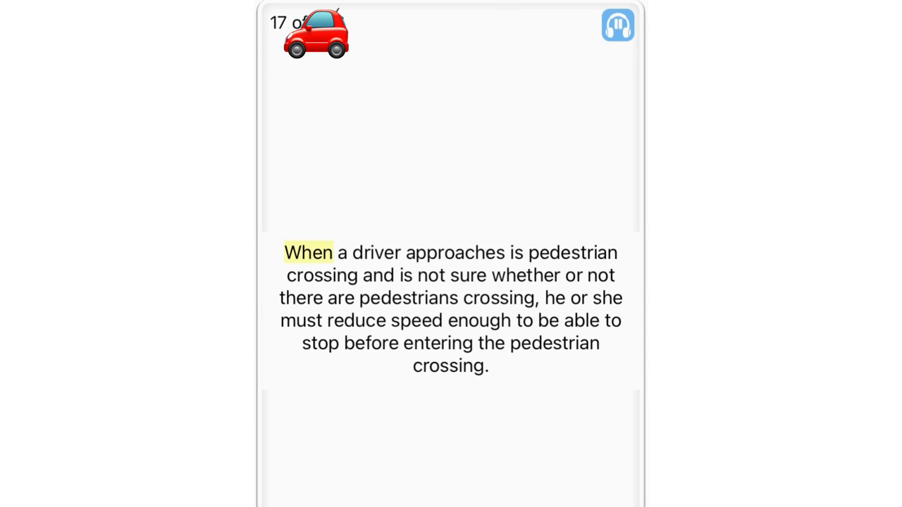
Let card 17 finish and auto-advance through the emergency-vehicle card toward card 23
{"action": "left_click", "coordinate": [572, 253]}
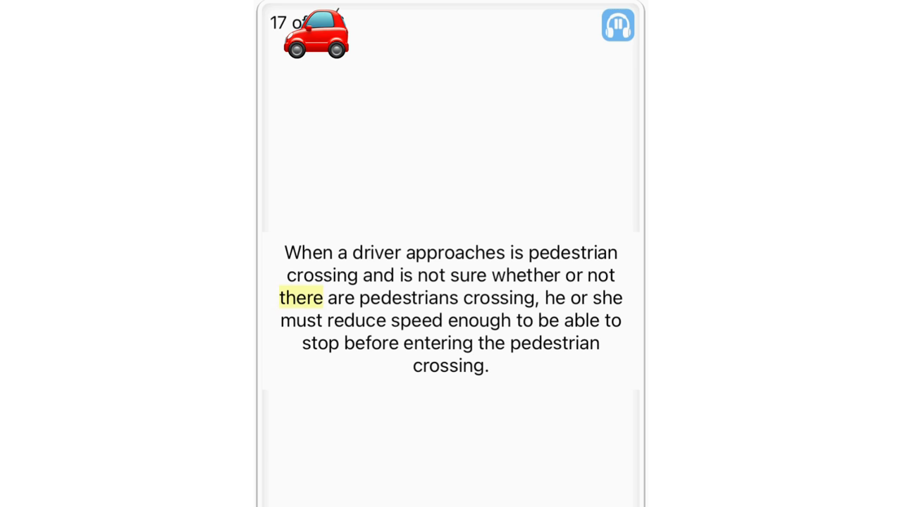
{"action": "left_click", "coordinate": [577, 298]}
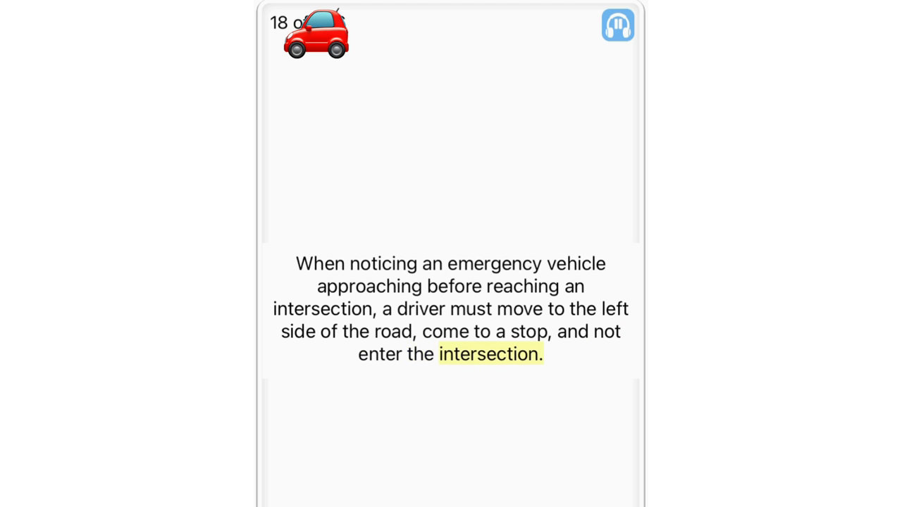
{"action": "left_click", "coordinate": [451, 310]}
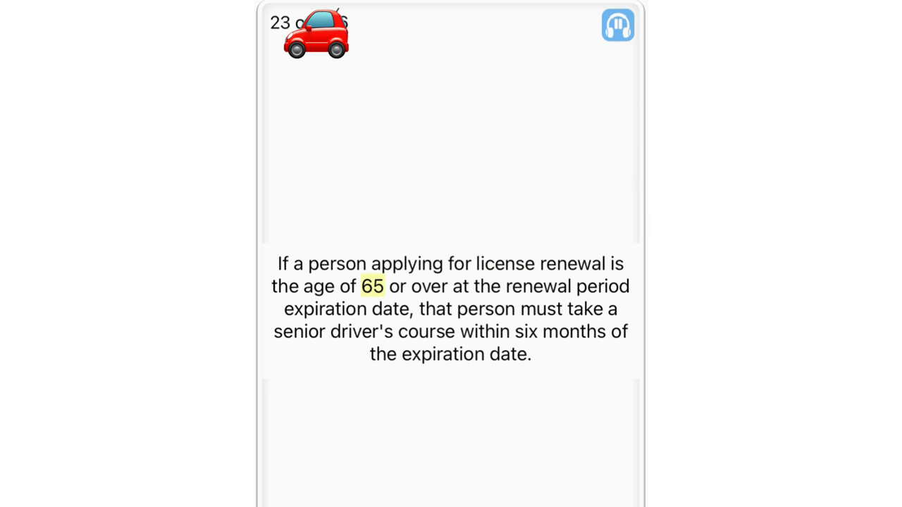
Let the cards play on until card 29, about phone and navigation use while driving, is read aloud
{"action": "left_click", "coordinate": [324, 308]}
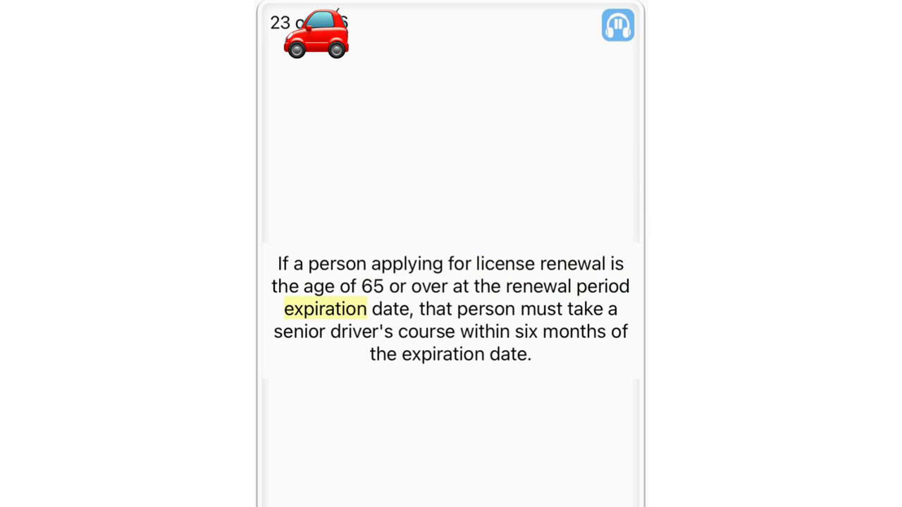
{"action": "left_click", "coordinate": [584, 310]}
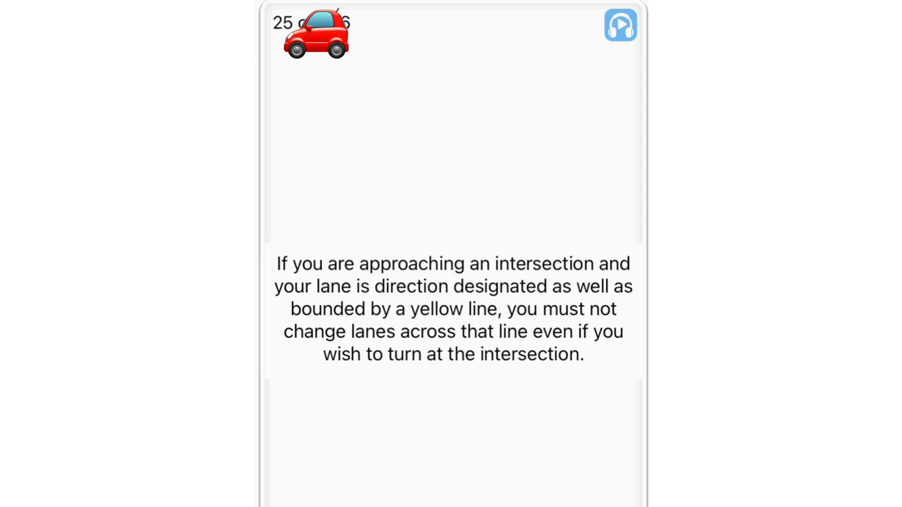
{"action": "double_click", "coordinate": [541, 263]}
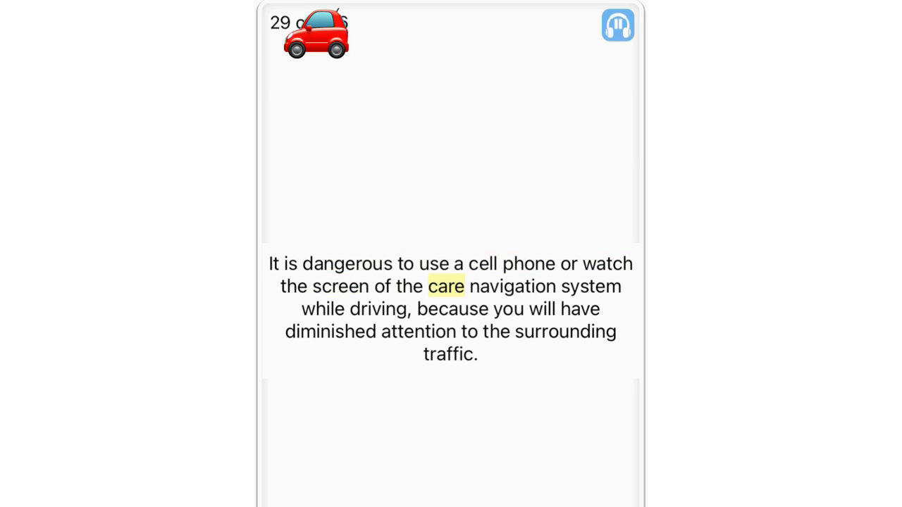
Play through the large-vehicle seat card to card 33, on two-wheelers overtaking on the left
{"action": "left_click", "coordinate": [379, 309]}
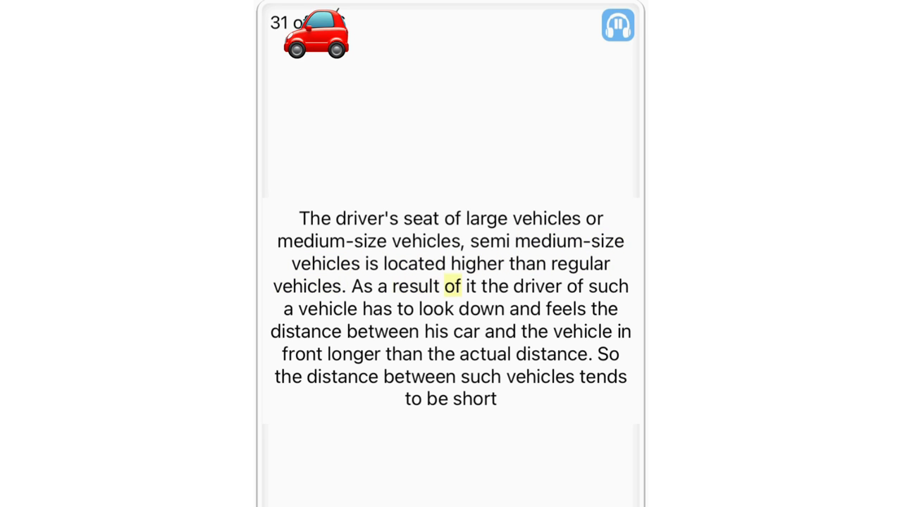
{"action": "left_click", "coordinate": [405, 309]}
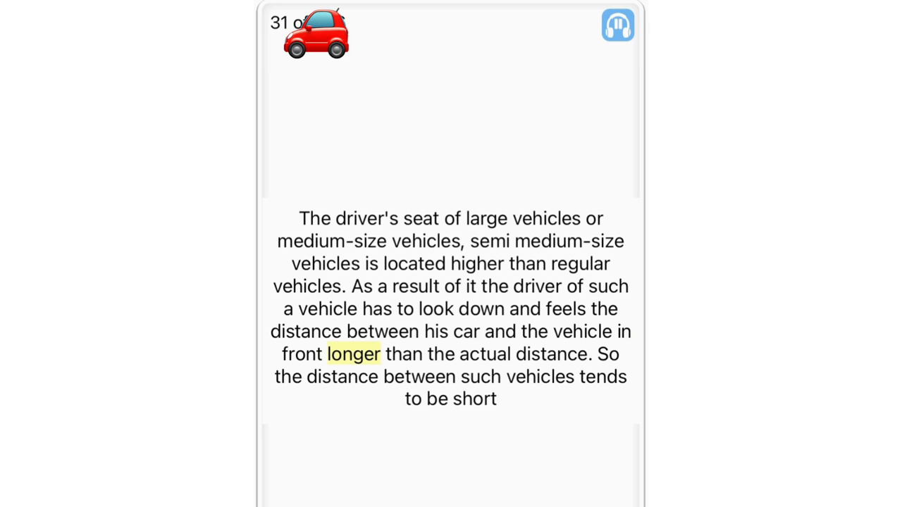
{"action": "left_click", "coordinate": [608, 353]}
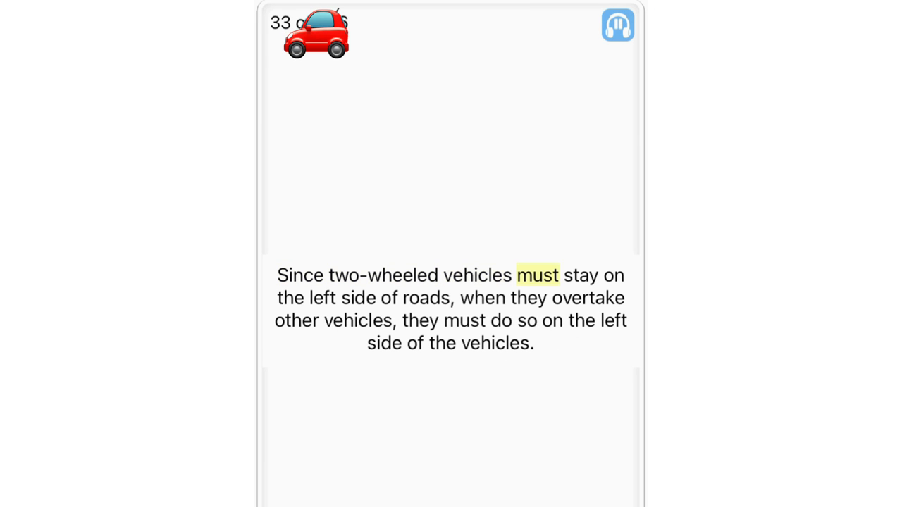
Advance past the False answer and truck license card to card 37, about 11-passenger microbuses
{"action": "left_click", "coordinate": [429, 297]}
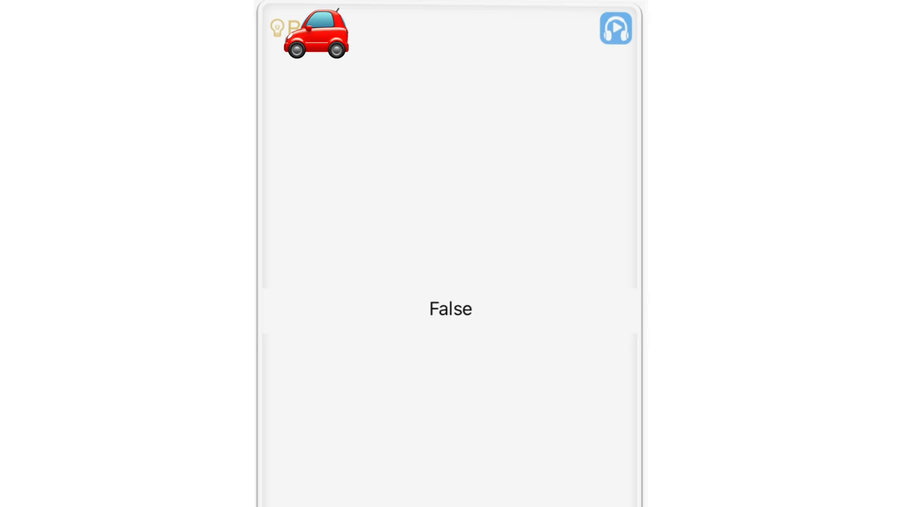
{"action": "double_click", "coordinate": [451, 308]}
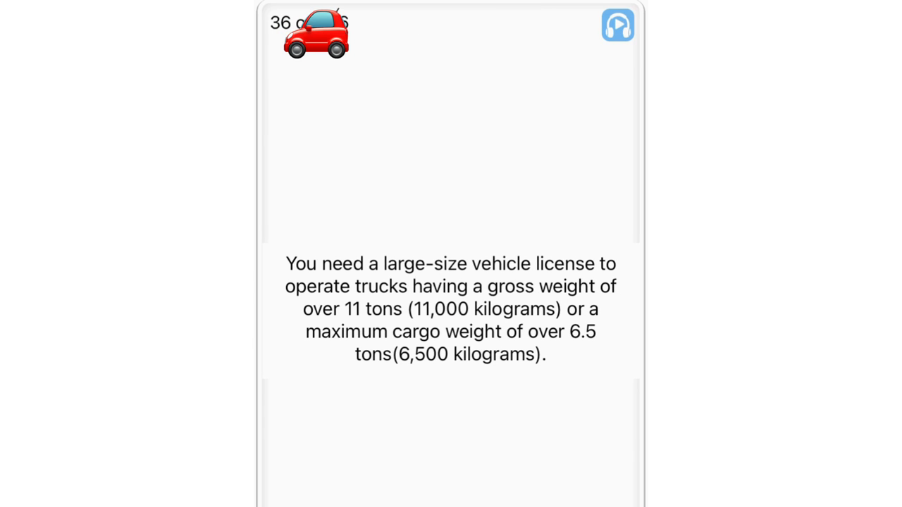
{"action": "double_click", "coordinate": [564, 264]}
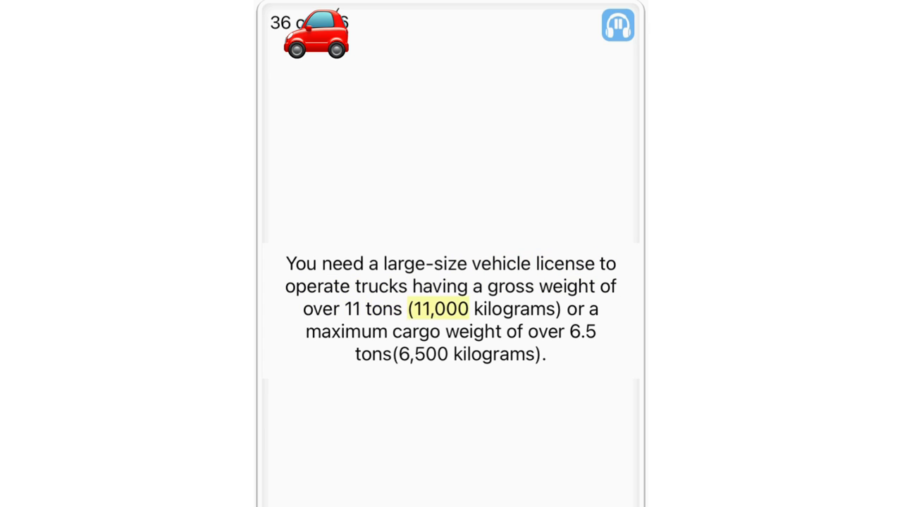
{"action": "left_click", "coordinate": [346, 331]}
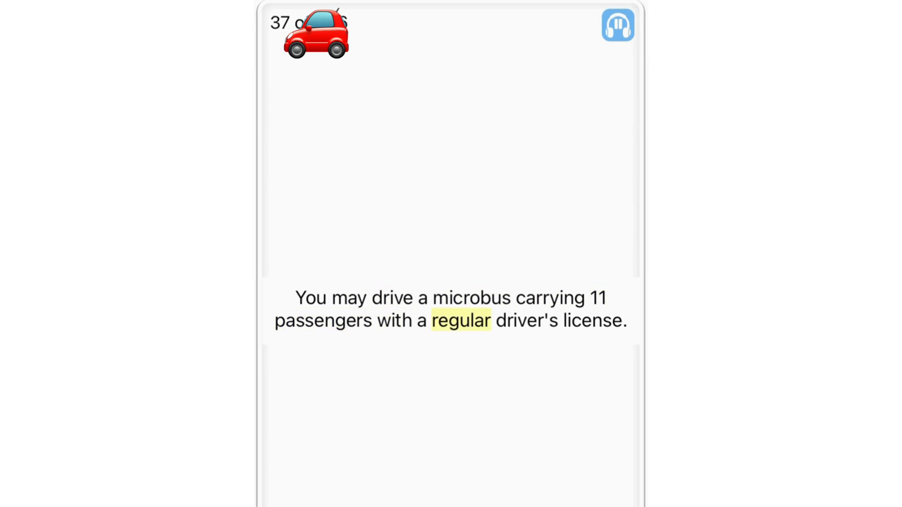
Continue past the overtaking-near-crossing card to card 43, on responsibility for an unlocked stolen car
{"action": "left_click", "coordinate": [617, 25]}
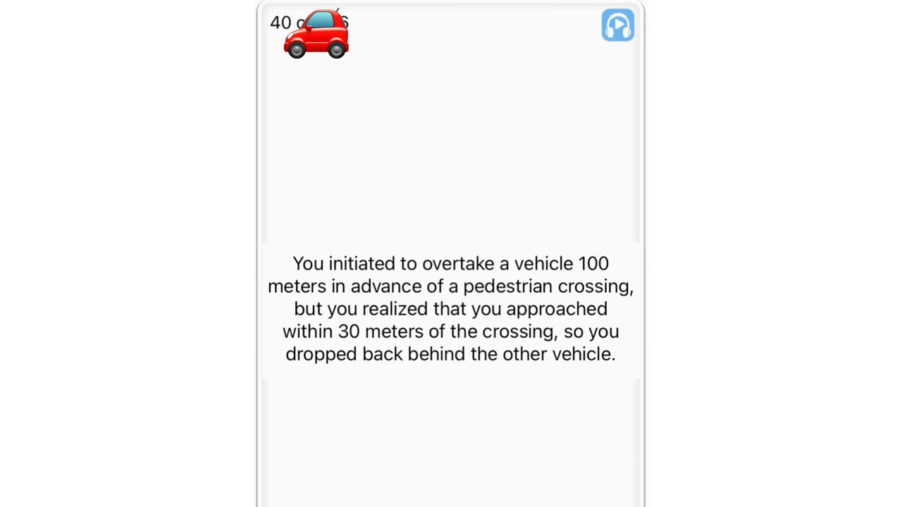
{"action": "double_click", "coordinate": [457, 264]}
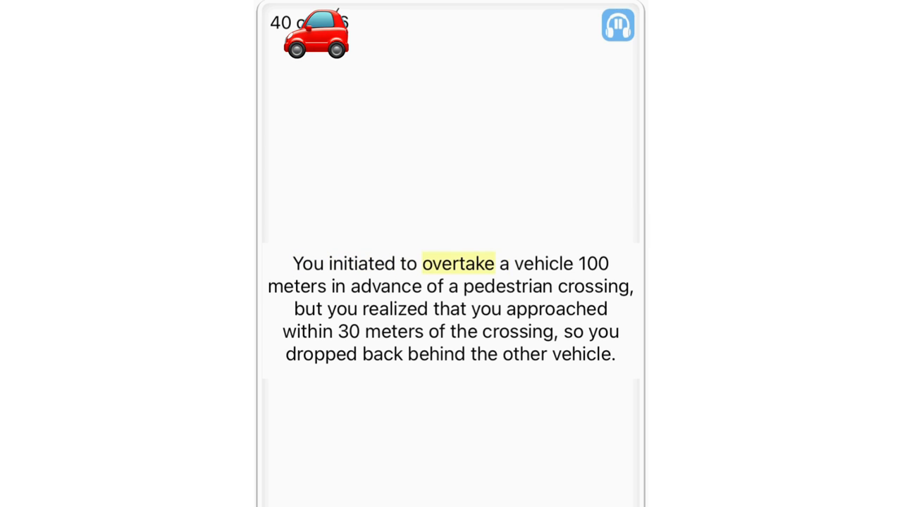
{"action": "left_click", "coordinate": [384, 286]}
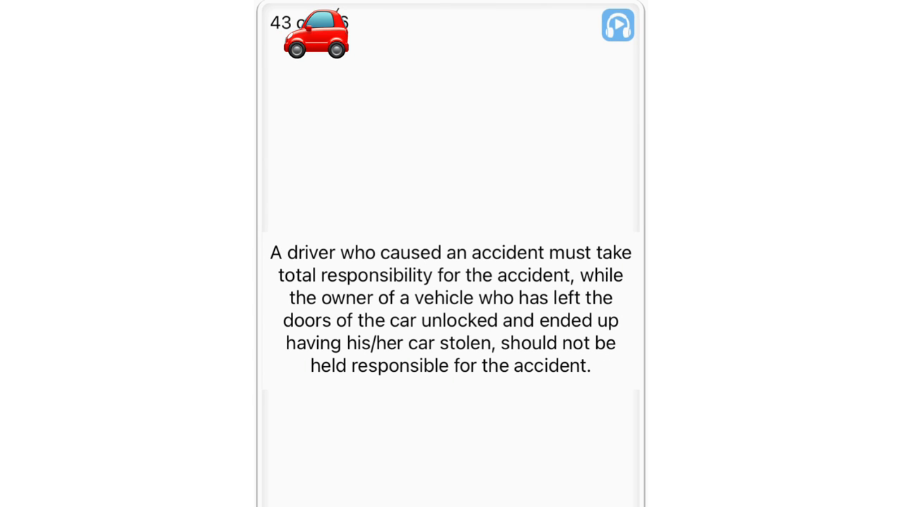
Let playback run through the general-road speed card to card 54, on slowing at poor-visibility intersections
{"action": "double_click", "coordinate": [508, 252]}
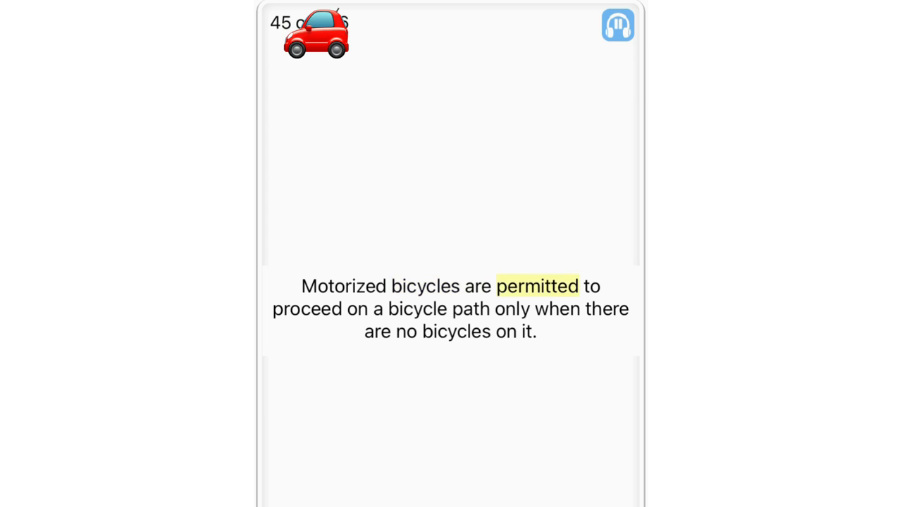
{"action": "left_click", "coordinate": [471, 309]}
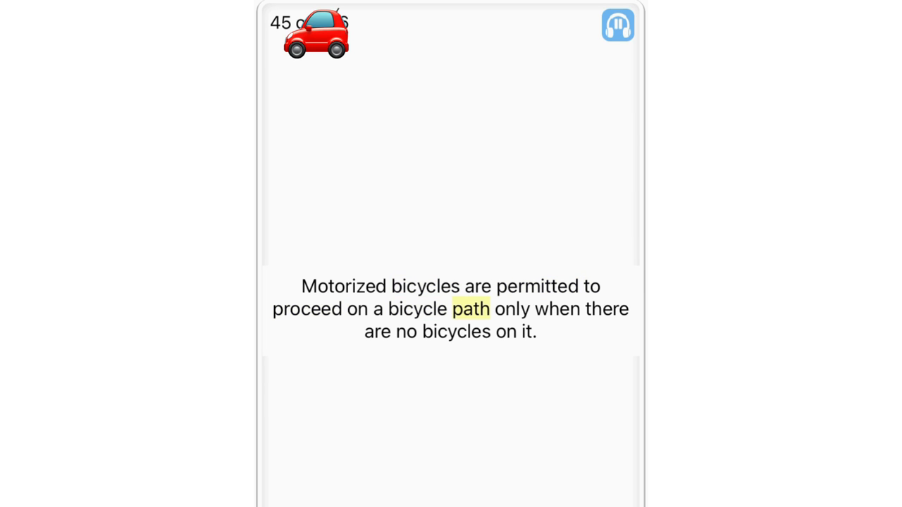
{"action": "left_click", "coordinate": [529, 331]}
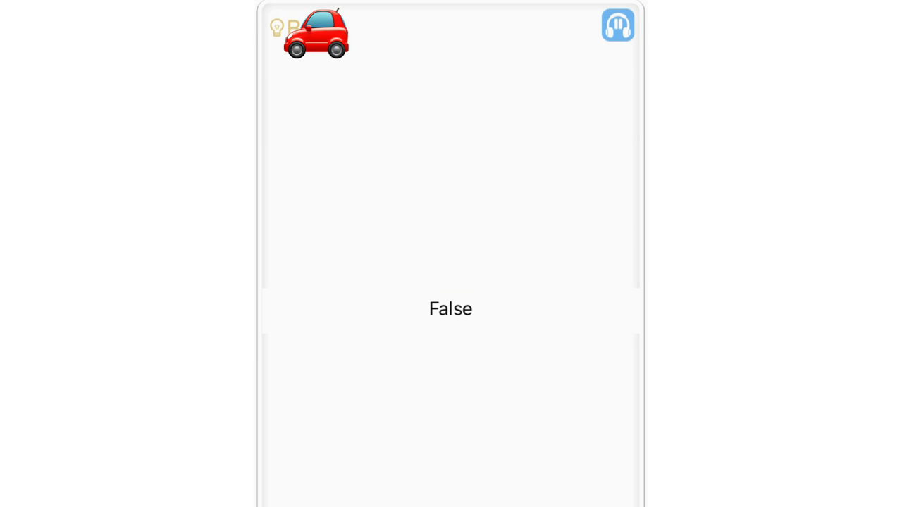
{"action": "left_click", "coordinate": [618, 25]}
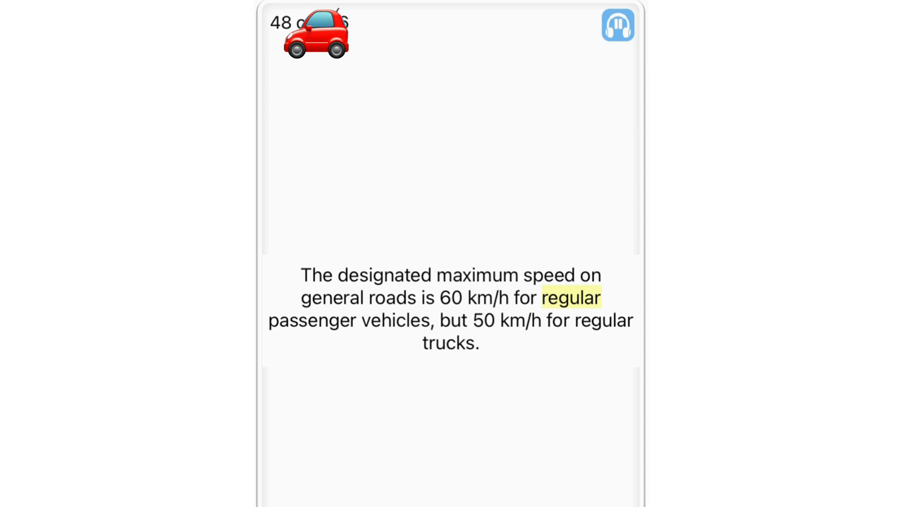
{"action": "left_click", "coordinate": [485, 320]}
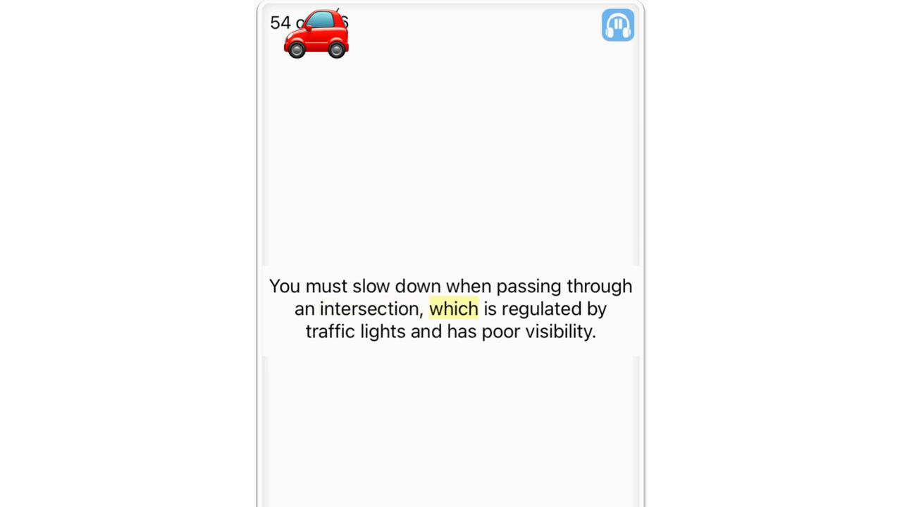
Let auto-play reach card 55, advising left-side door use in heavy traffic
{"action": "left_click", "coordinate": [424, 332]}
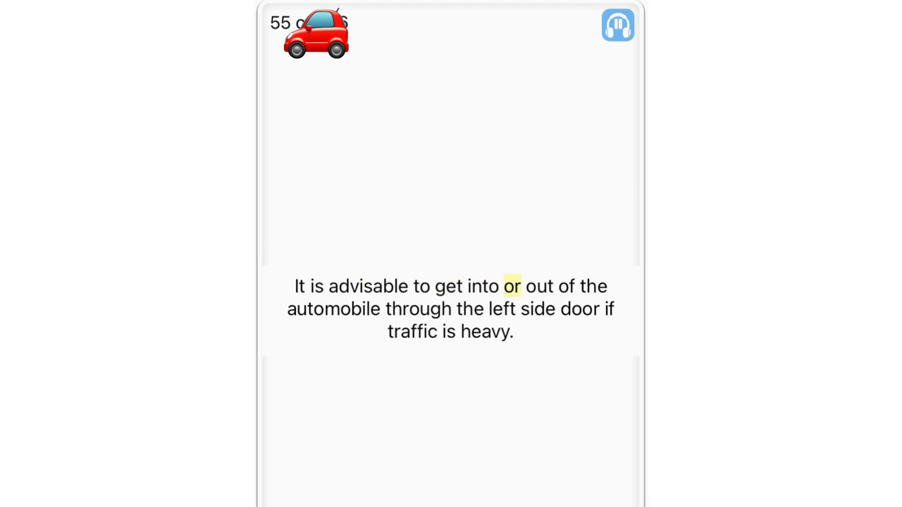
Advance past the car horn and two-wheeled vehicle cards to card 61 on fatigue lengthening reaction distance
{"action": "left_click", "coordinate": [538, 309]}
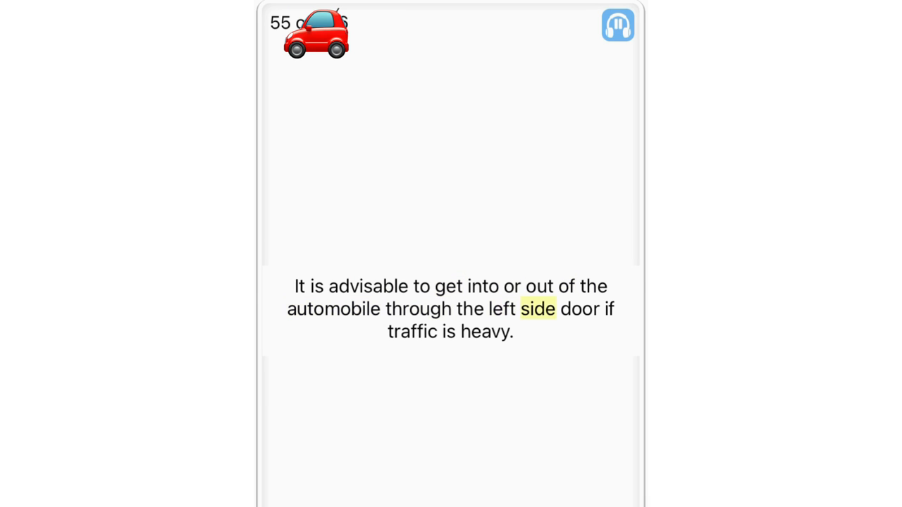
{"action": "left_click", "coordinate": [617, 25]}
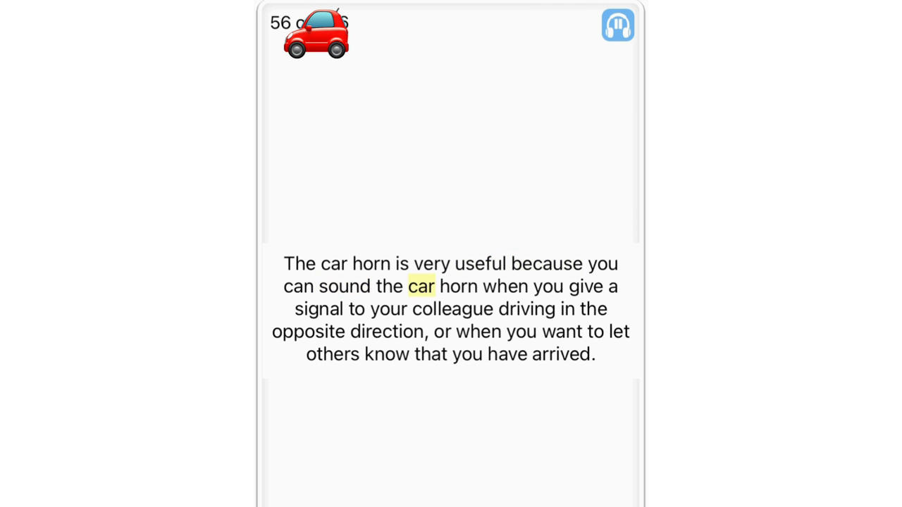
{"action": "left_click", "coordinate": [451, 308]}
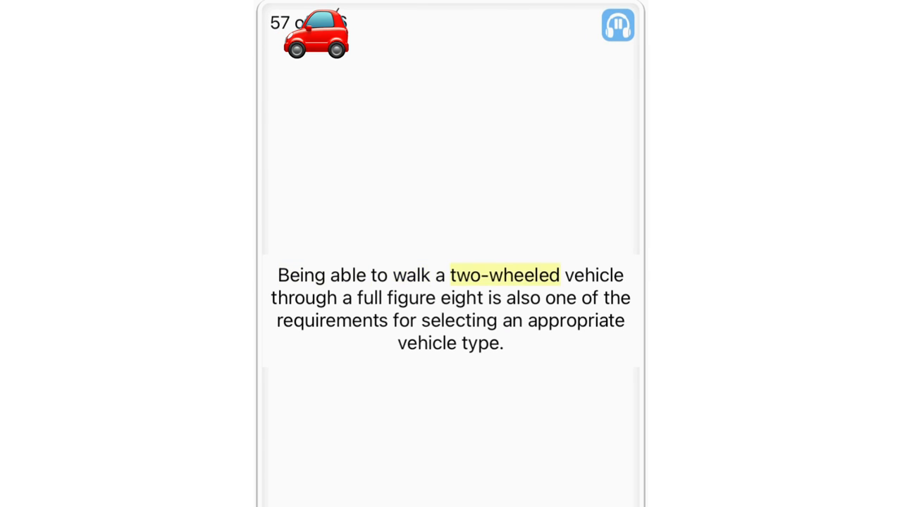
{"action": "left_click", "coordinate": [493, 297]}
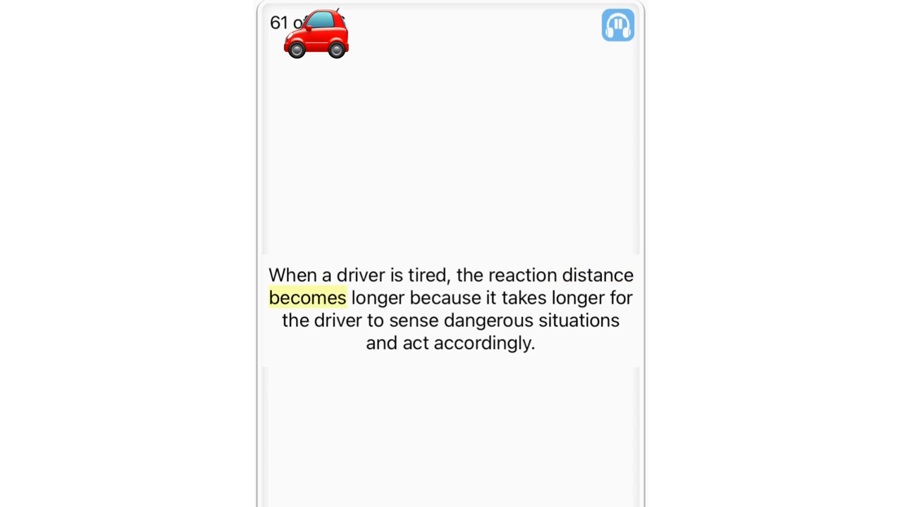
Continue auto-play through the high-beams card to card 68 about slowing past school buses
{"action": "left_click", "coordinate": [296, 321]}
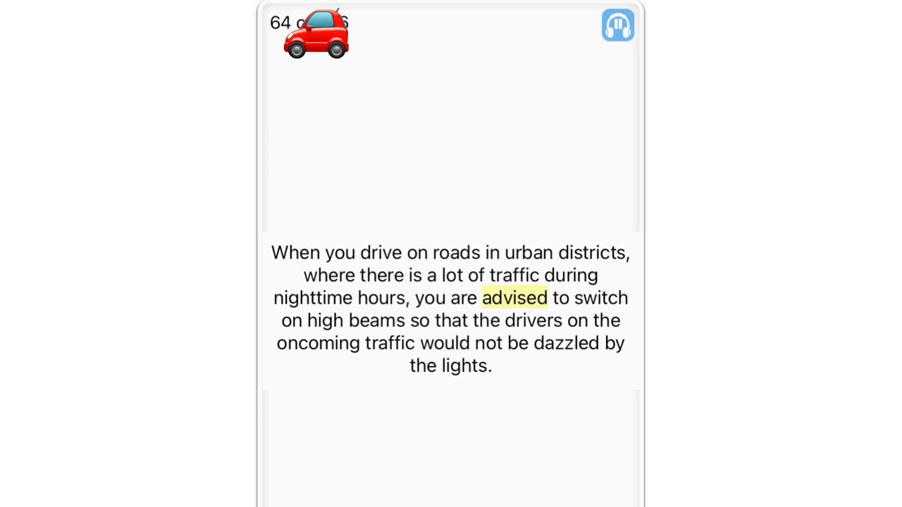
{"action": "left_click", "coordinate": [533, 320]}
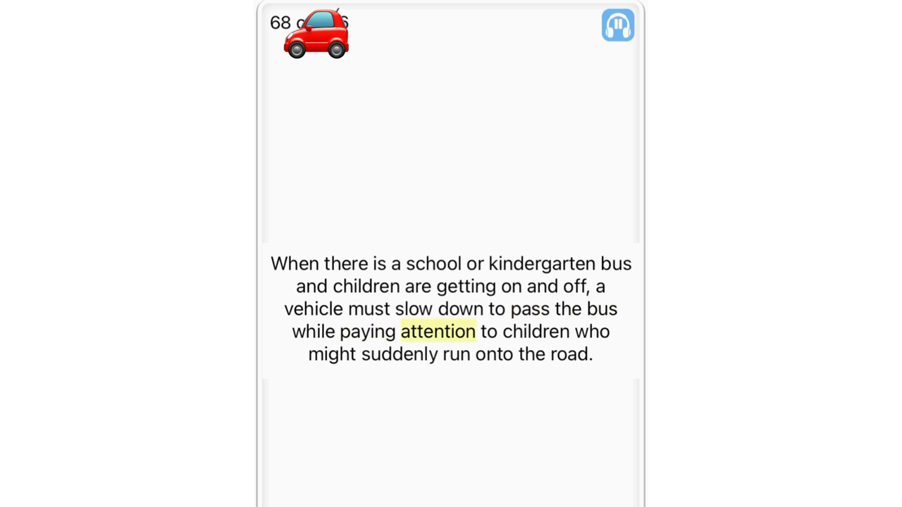
Let cards play through card 76 on parking gear to card 81 about the temperature gauge needle
{"action": "left_click", "coordinate": [457, 353]}
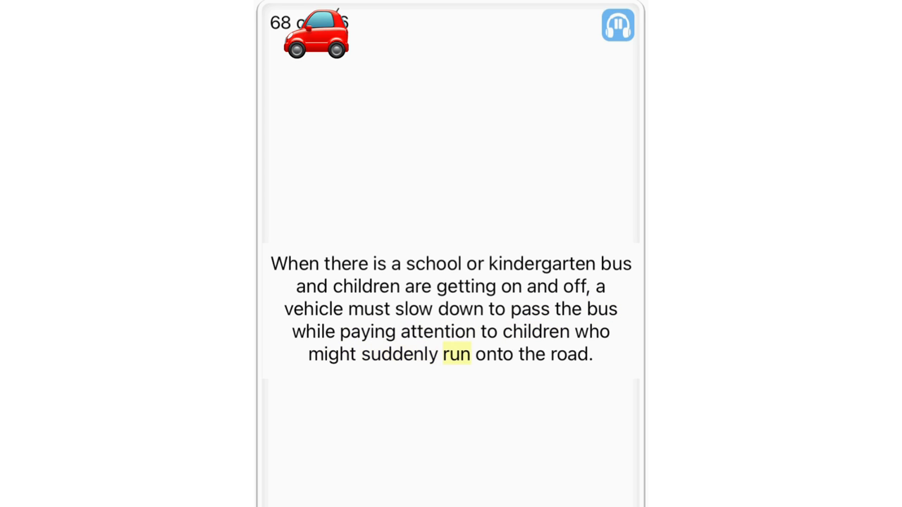
{"action": "left_click", "coordinate": [618, 26]}
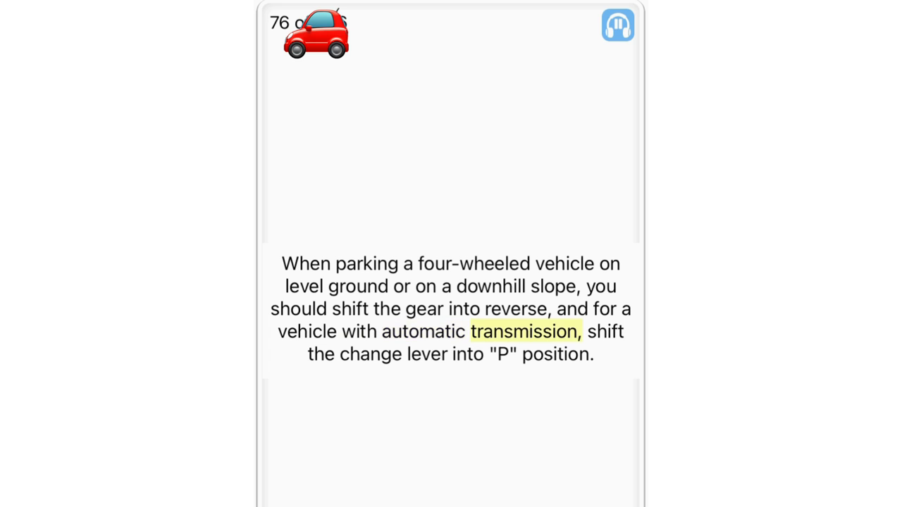
{"action": "left_click", "coordinate": [426, 354]}
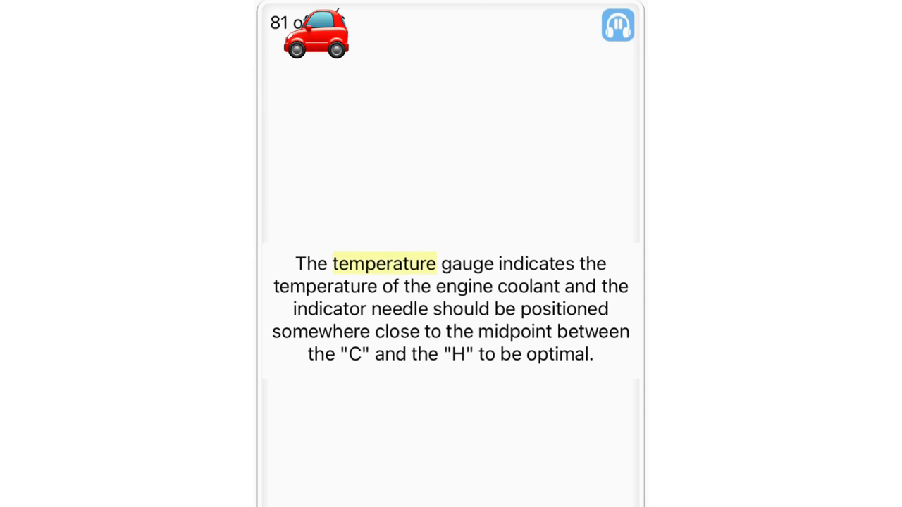
Play through the read-aloud cards until card 88 states that safe speed is regulated by law
{"action": "left_click", "coordinate": [432, 331]}
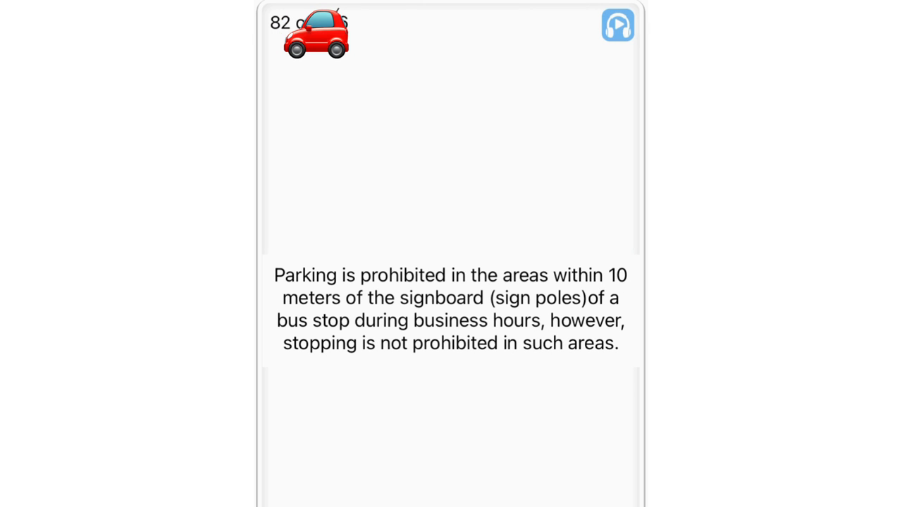
{"action": "double_click", "coordinate": [524, 275]}
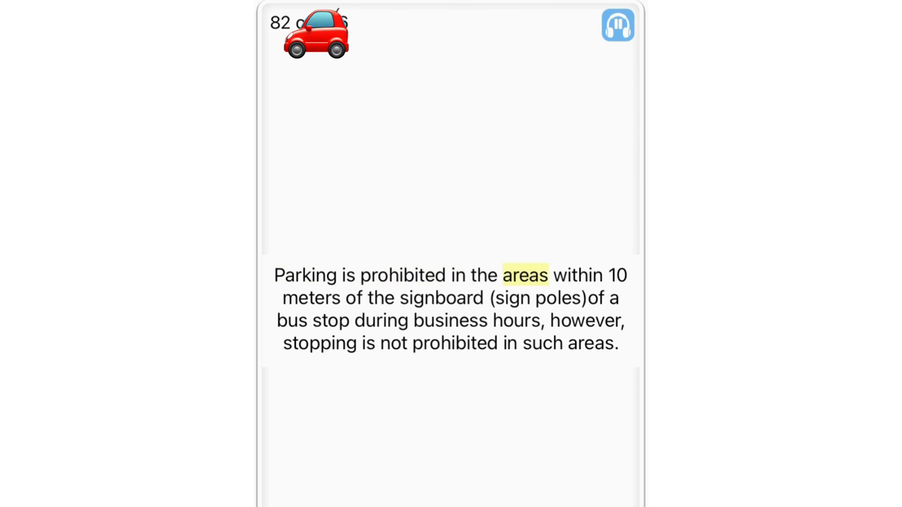
{"action": "left_click", "coordinate": [441, 298]}
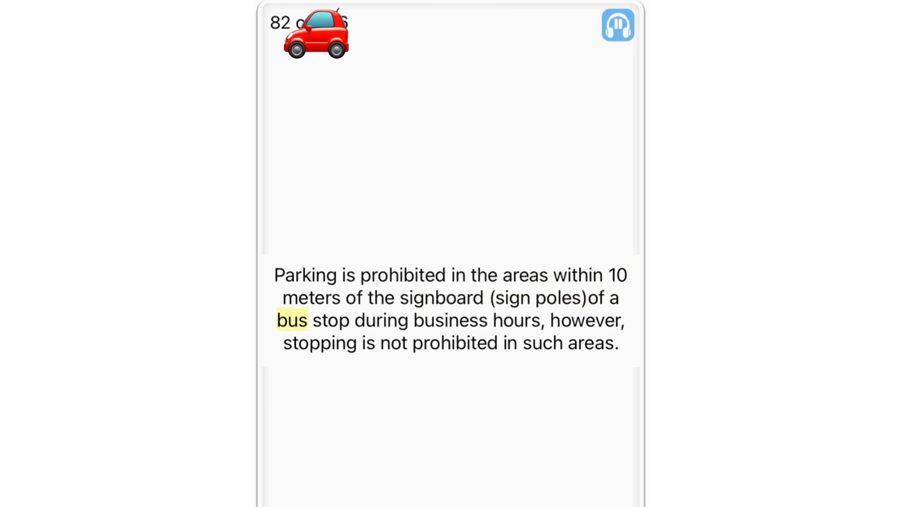
{"action": "left_click", "coordinate": [586, 321]}
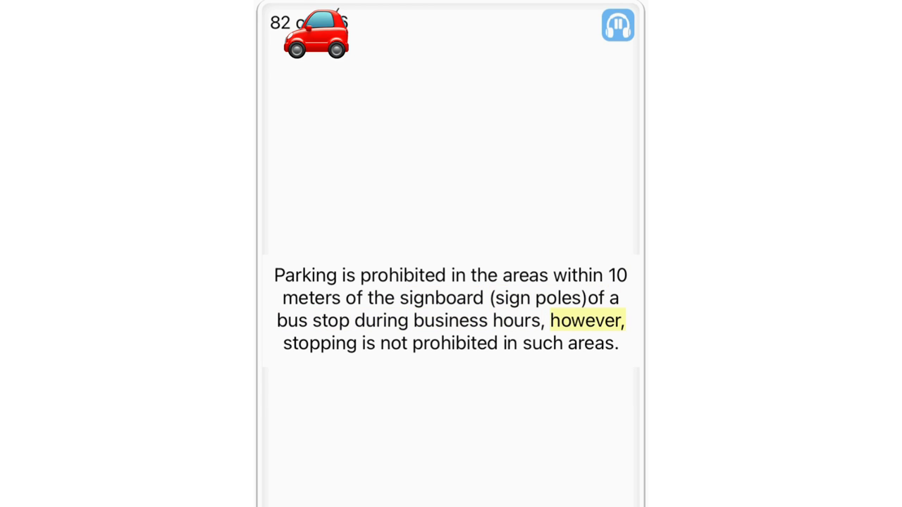
{"action": "left_click", "coordinate": [454, 344]}
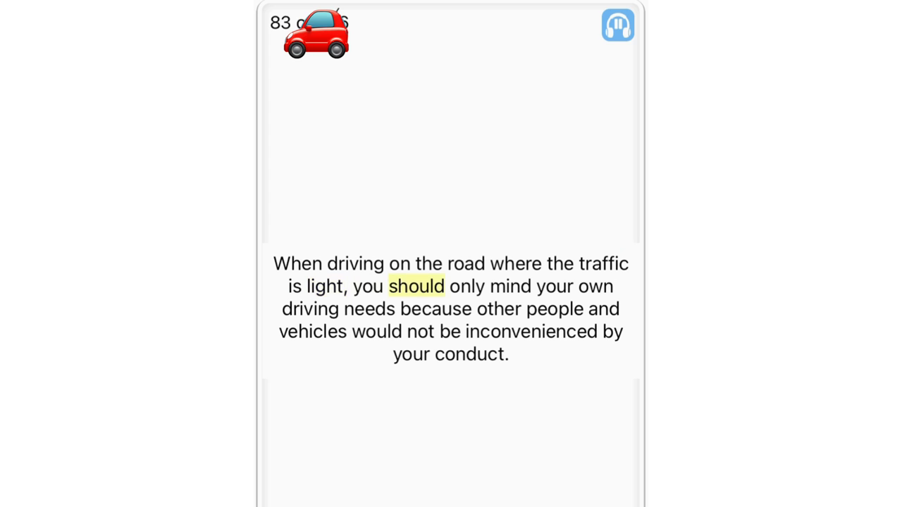
{"action": "left_click", "coordinate": [434, 309]}
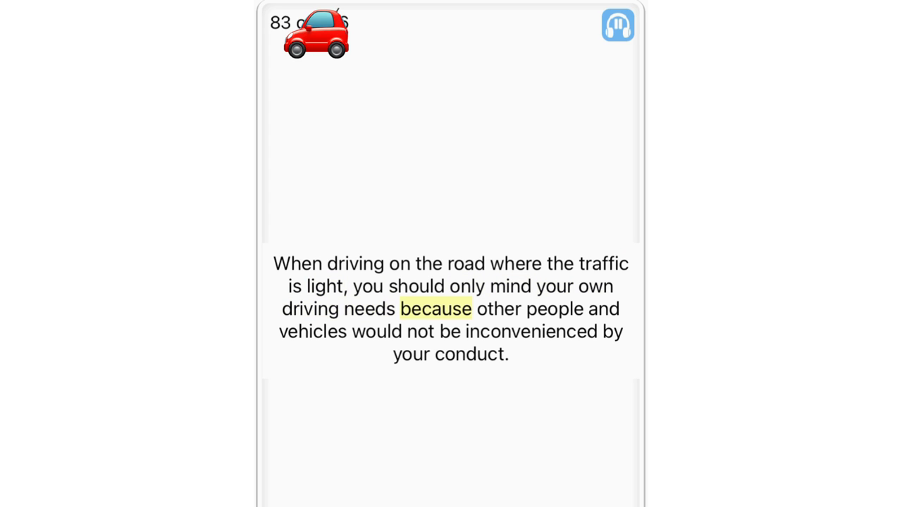
{"action": "left_click", "coordinate": [450, 331]}
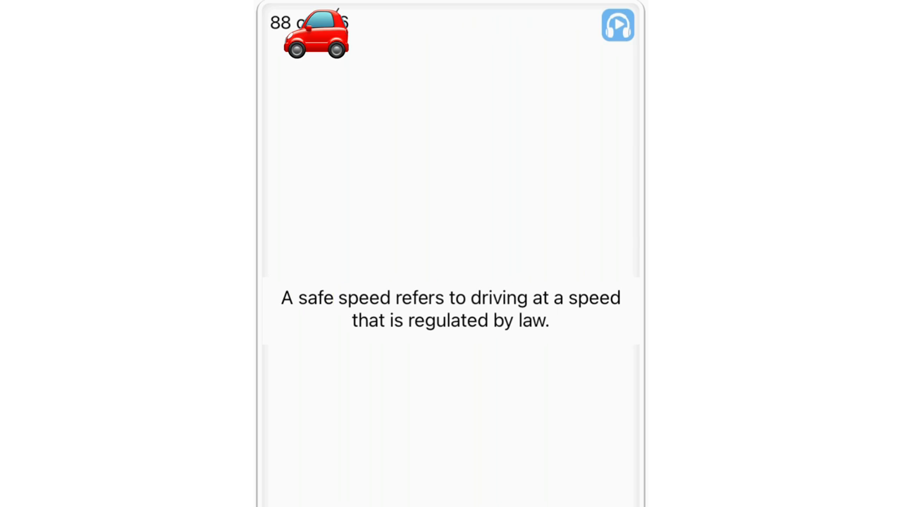
Advance from card 88 to card 94 about the inspection emblem showing the next inspection date
{"action": "double_click", "coordinate": [595, 298]}
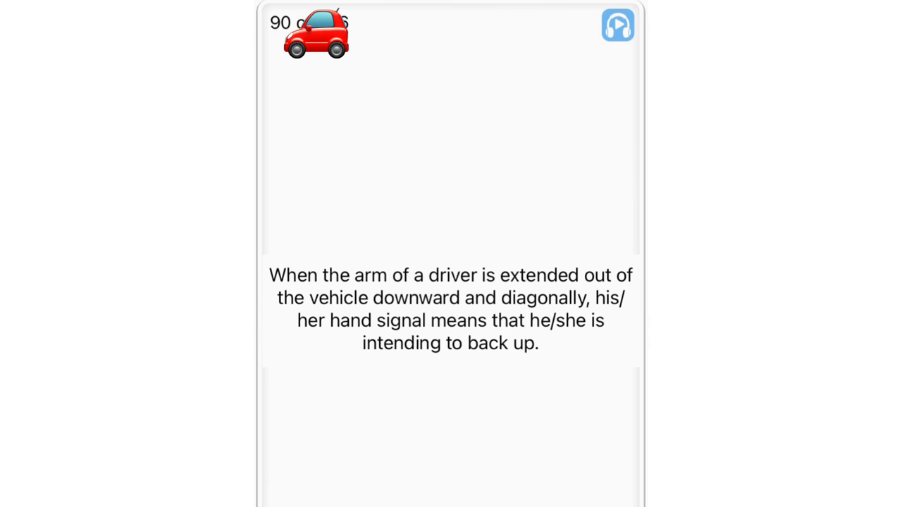
{"action": "double_click", "coordinate": [538, 275]}
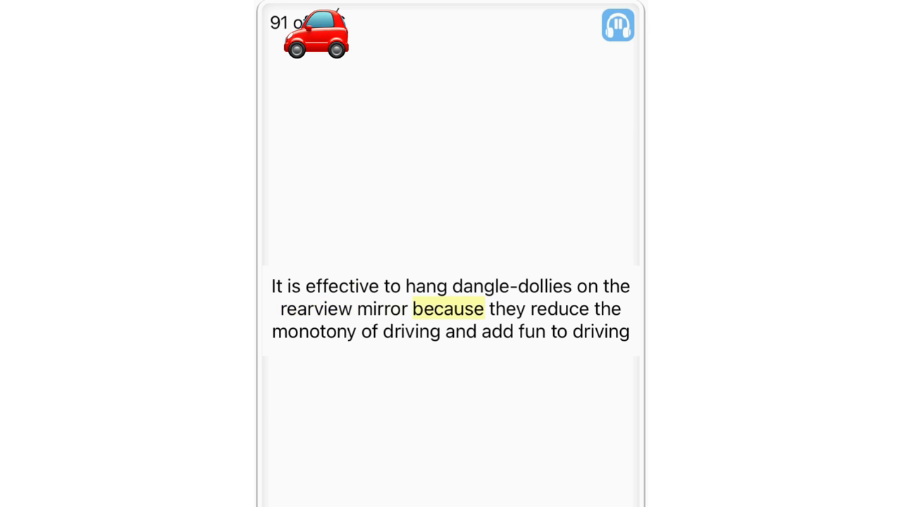
{"action": "left_click", "coordinate": [460, 332]}
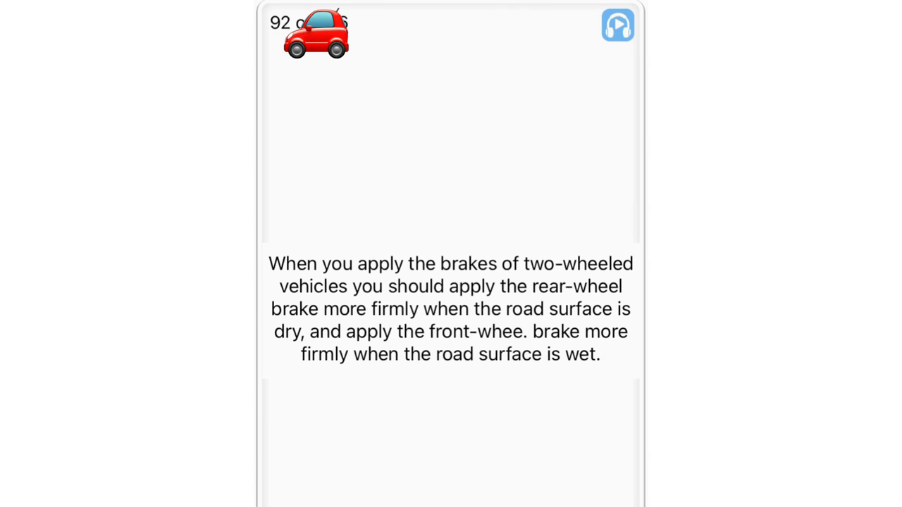
{"action": "double_click", "coordinate": [578, 263]}
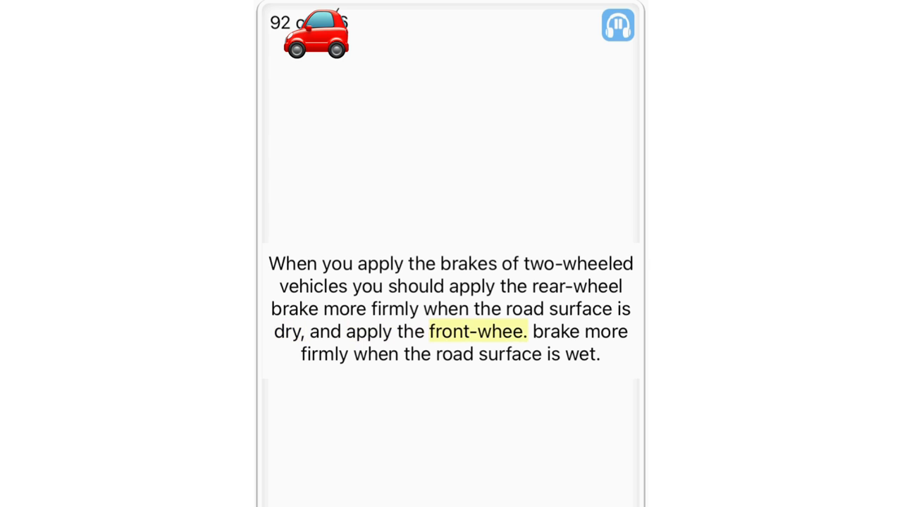
{"action": "left_click", "coordinate": [454, 354]}
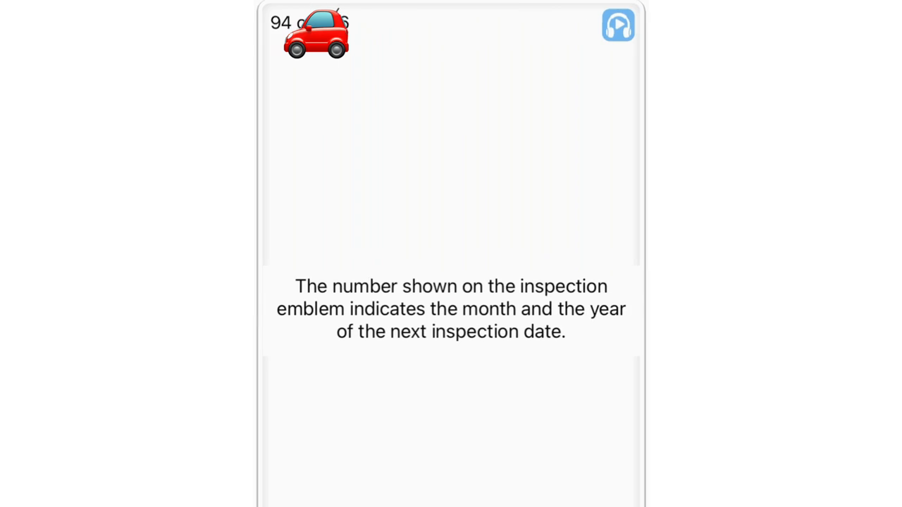
{"action": "double_click", "coordinate": [562, 286]}
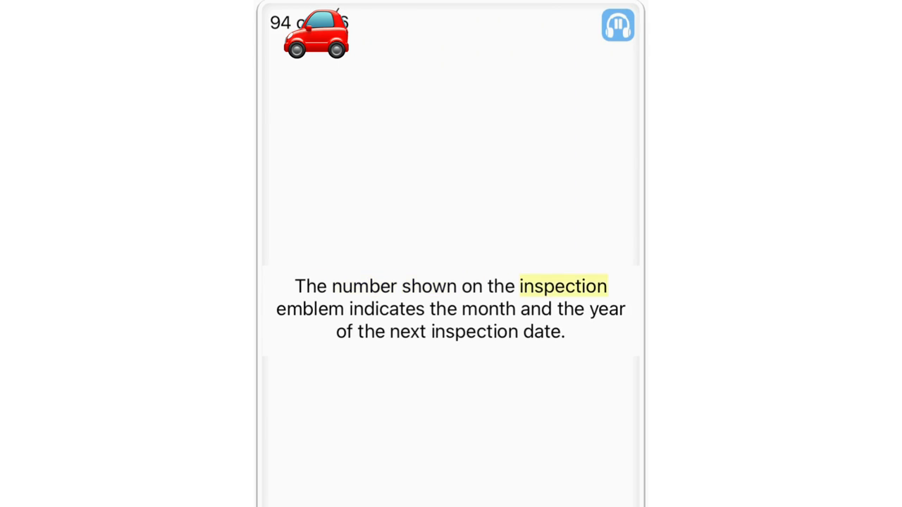